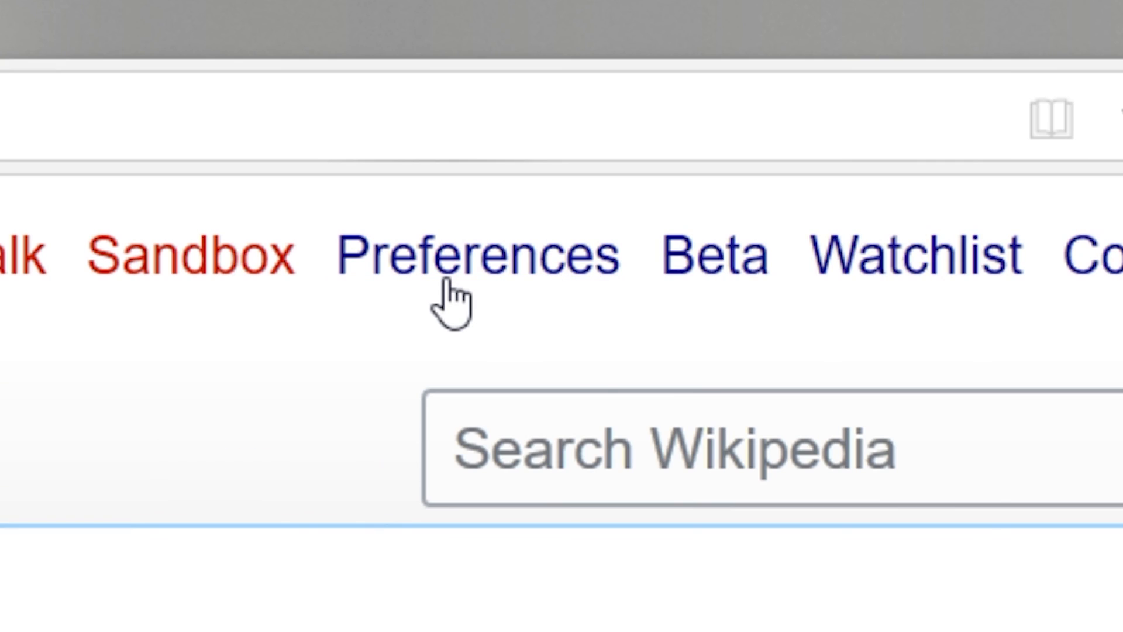
Step: Open account Preferences on the Gadgets tab
left_click(465, 254)
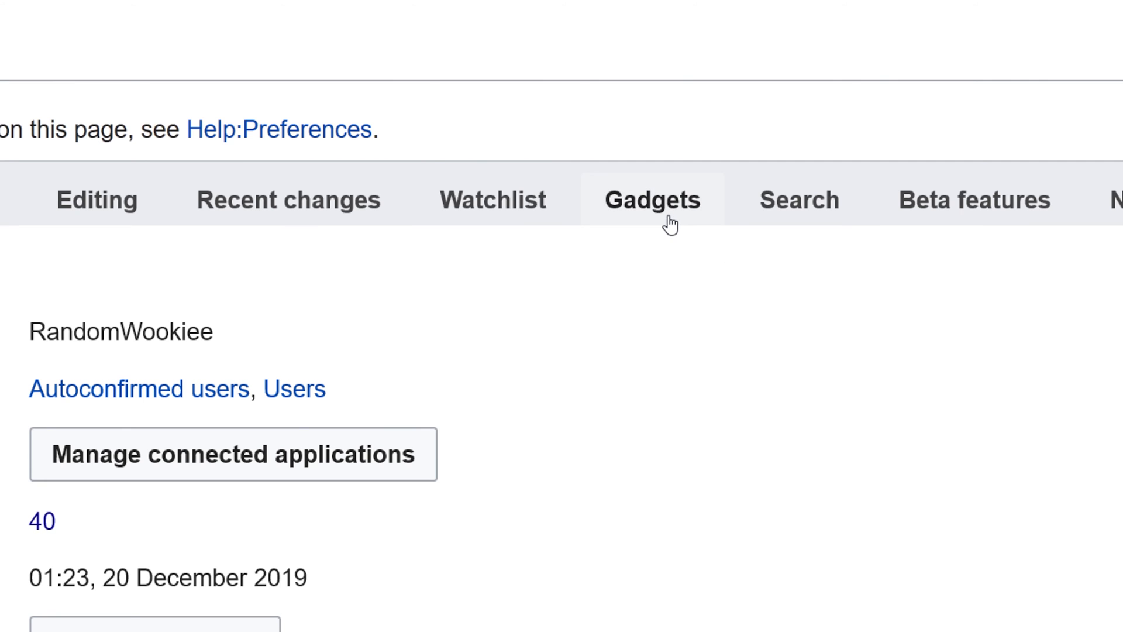
left_click(653, 201)
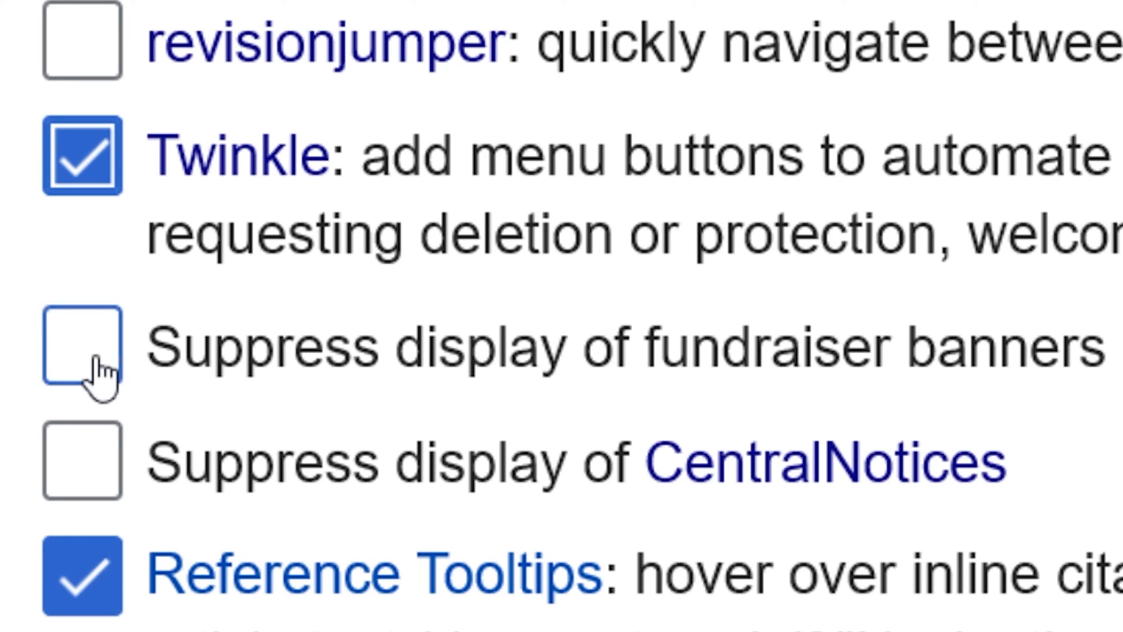
Step: Enable 'Suppress display of fundraiser banners' and scroll toward the Editing gadgets
left_click(82, 349)
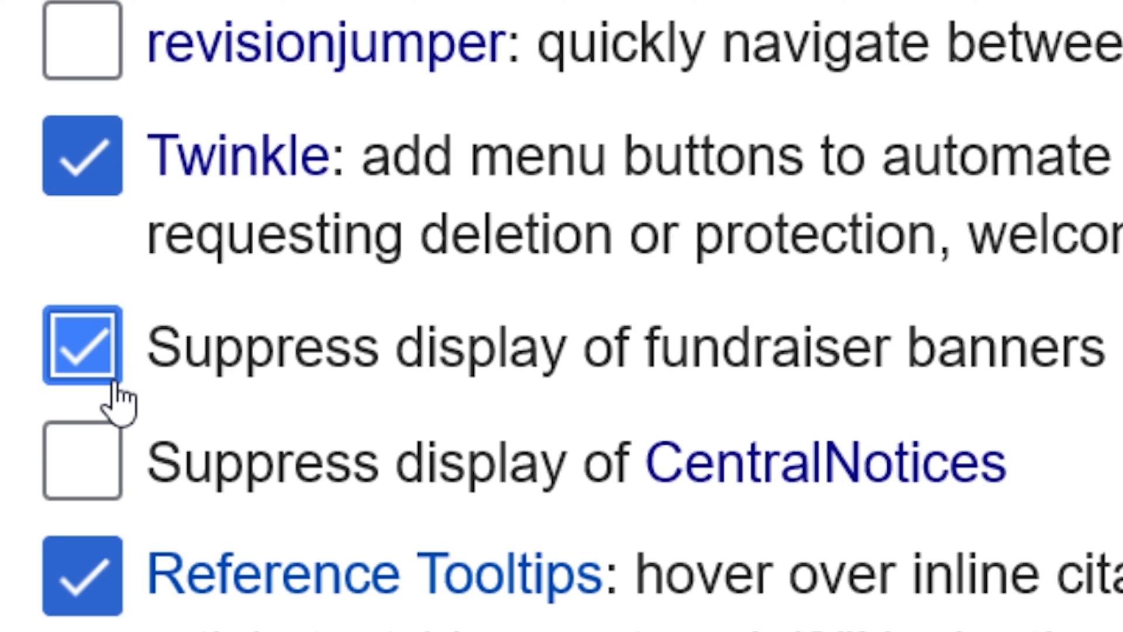
scroll("down", 3)
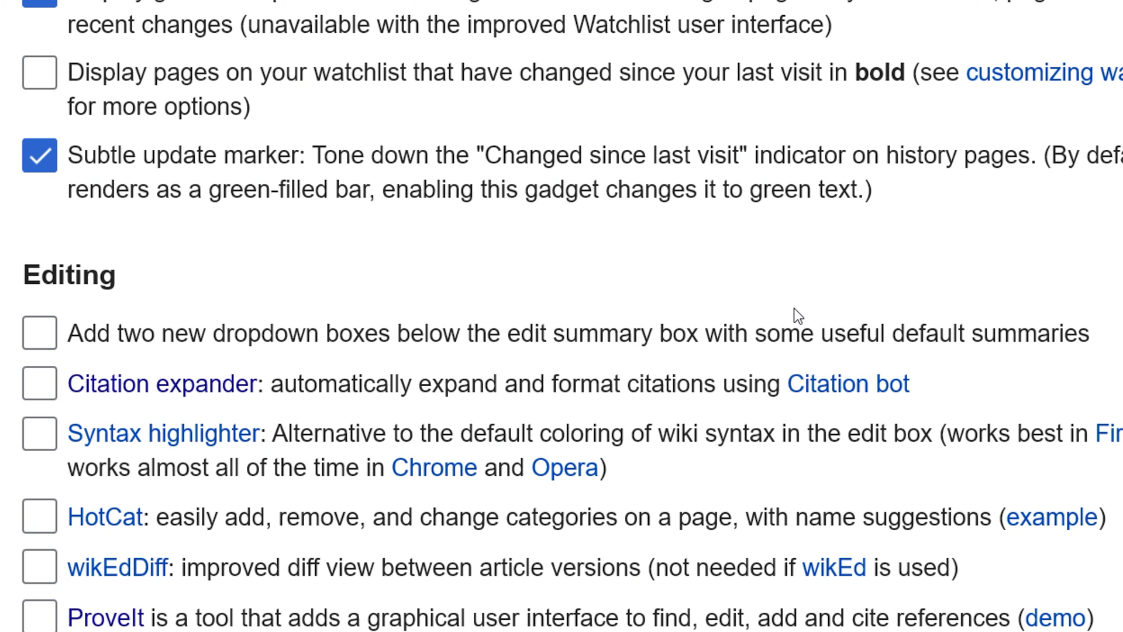
mouse_move(46, 328)
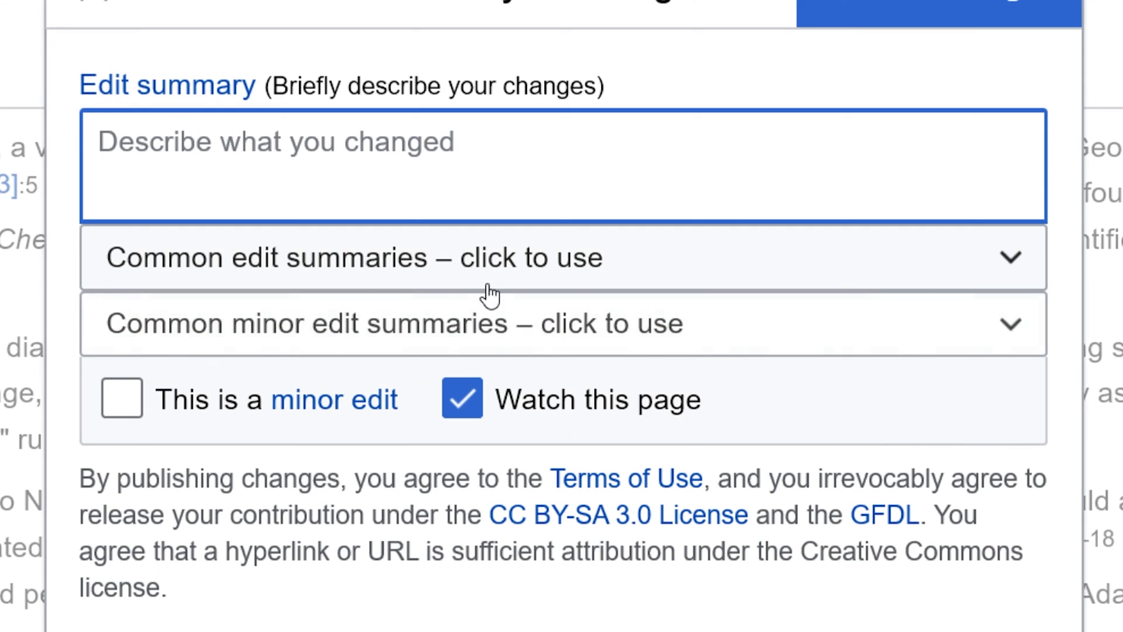
left_click(493, 257)
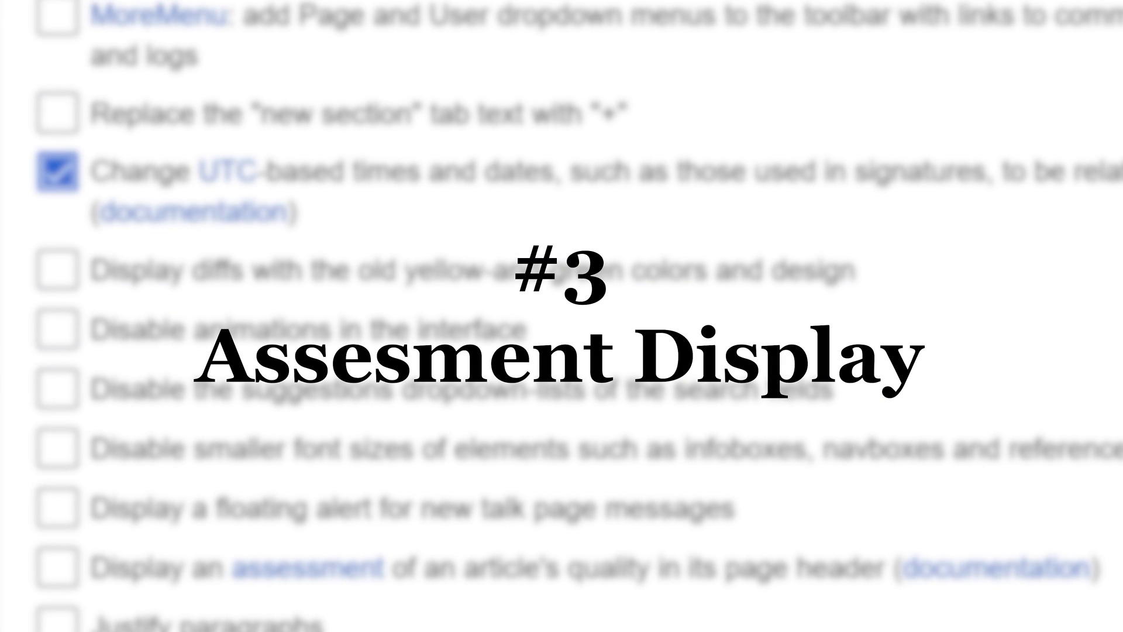
Step: Enable the gadget showing article quality assessments in page headers
scroll("down", 3)
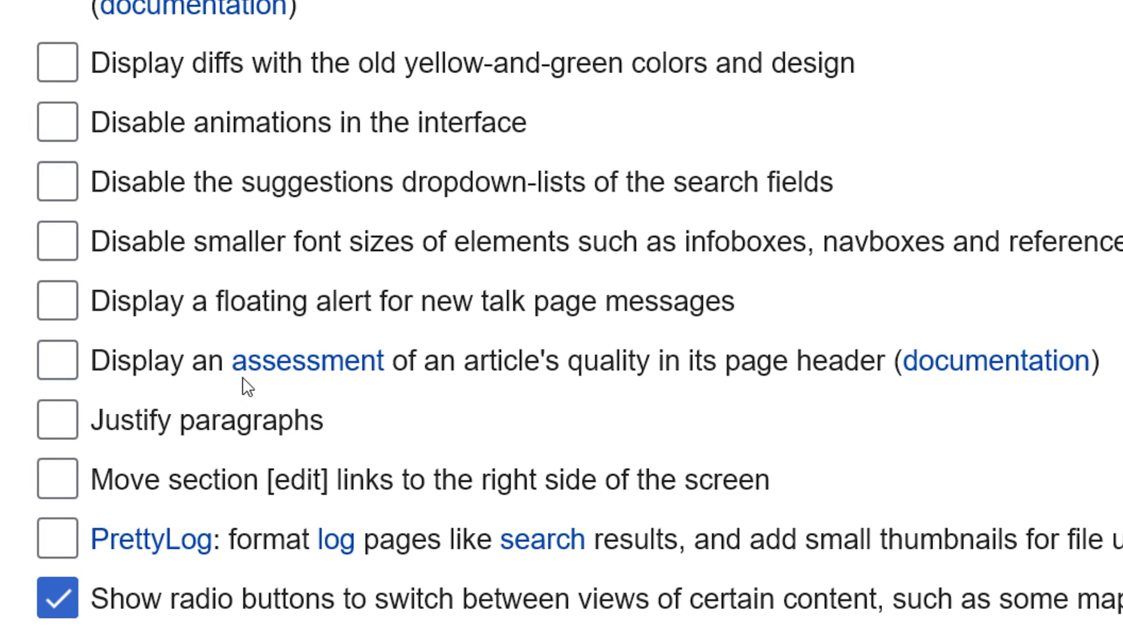
left_click(56, 368)
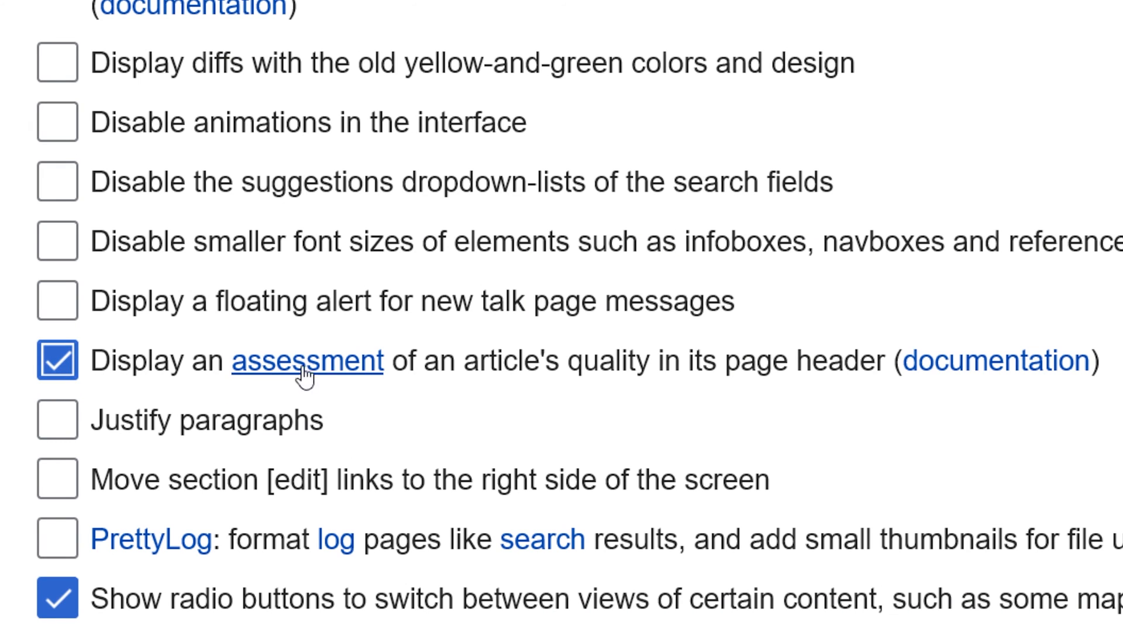
scroll("up", 3)
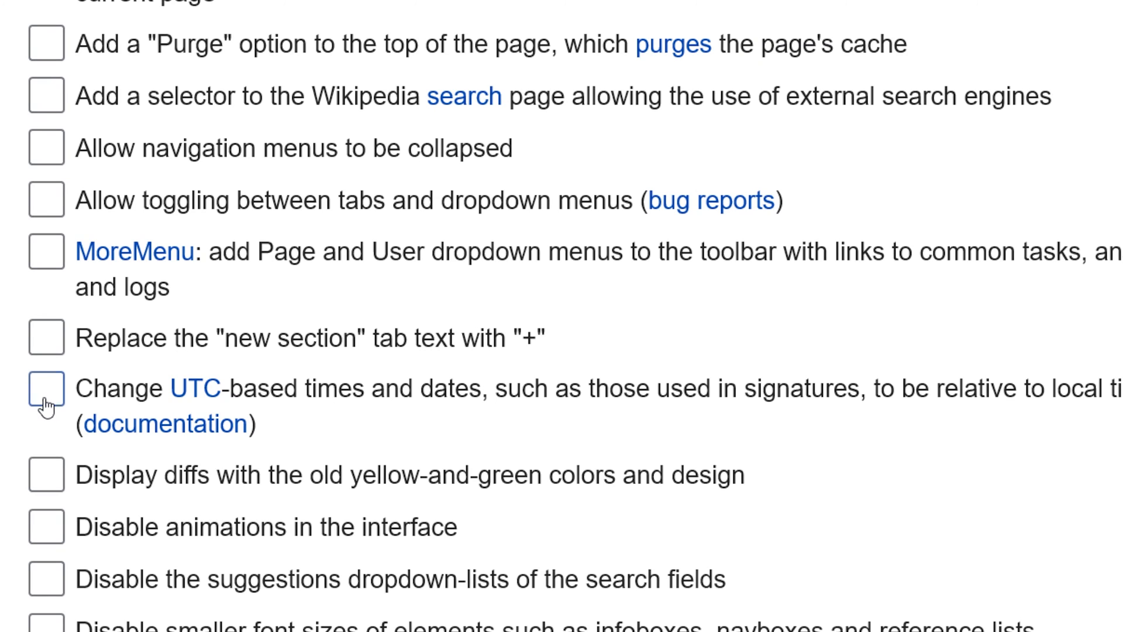
Step: Enable the gadget showing UTC-based times and dates relative to local time
left_click(46, 390)
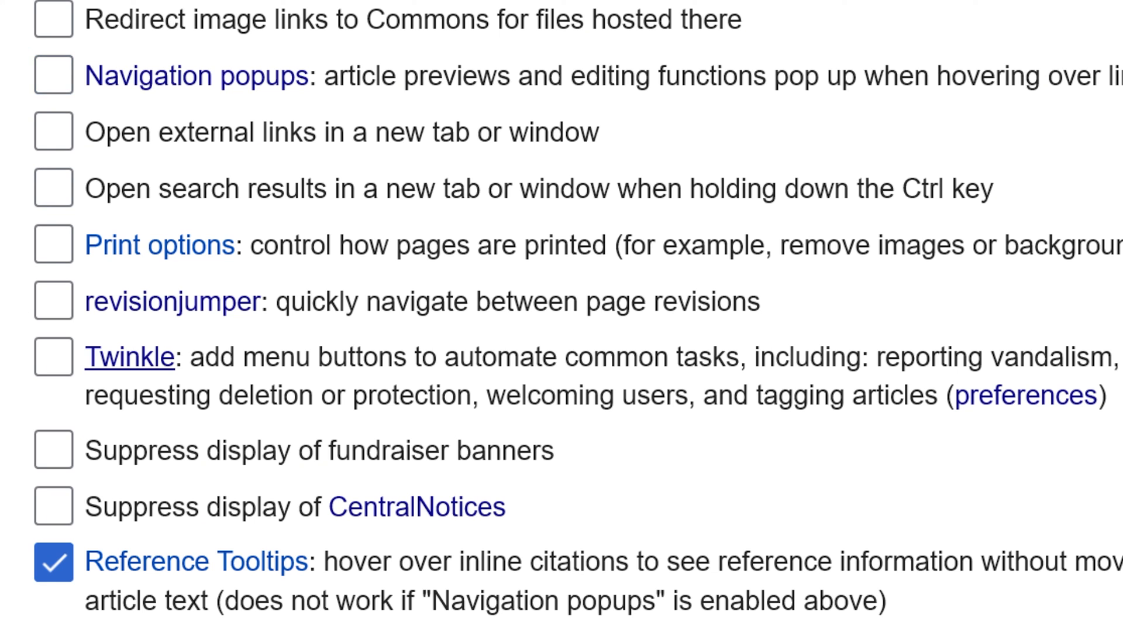
mouse_move(23, 374)
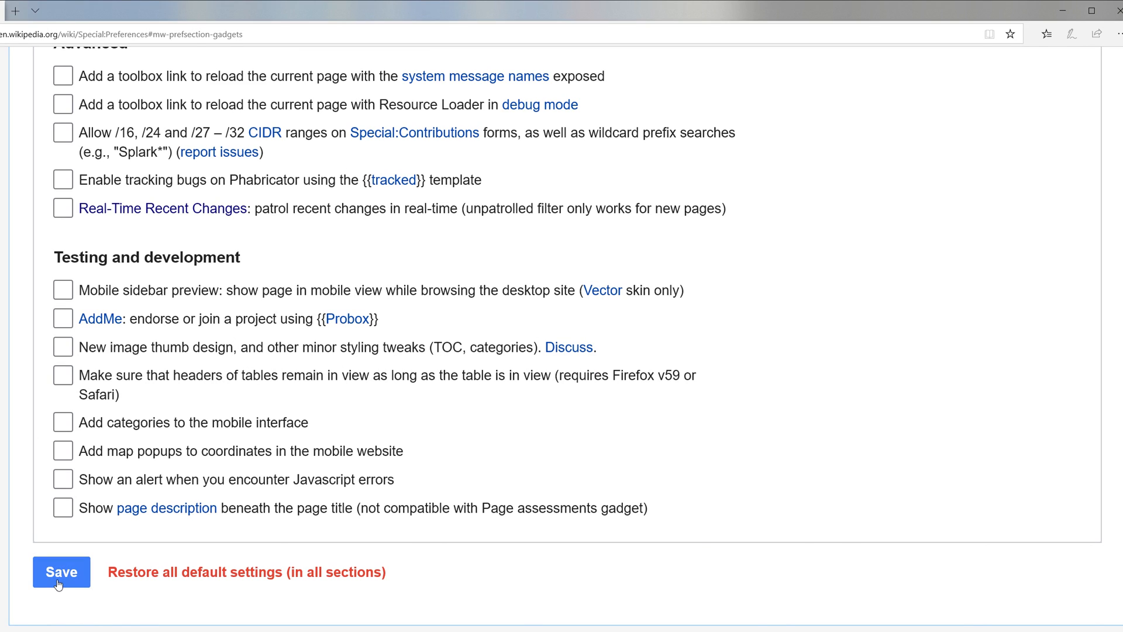
Step: Save the gadget preferences and switch to the Beta features tab
left_click(60, 572)
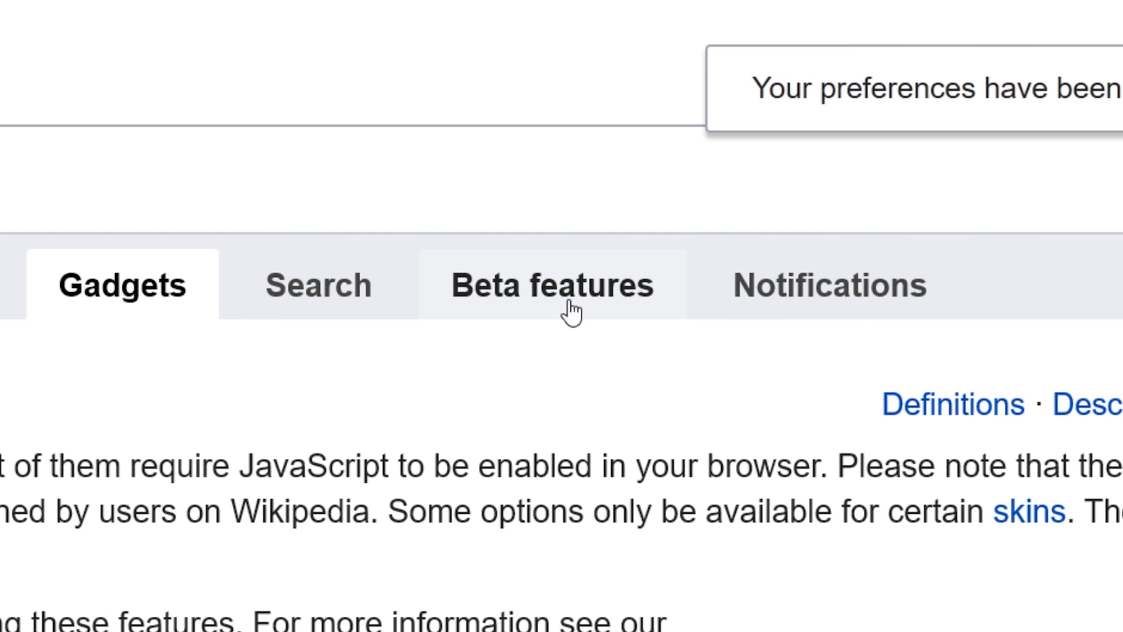
left_click(562, 286)
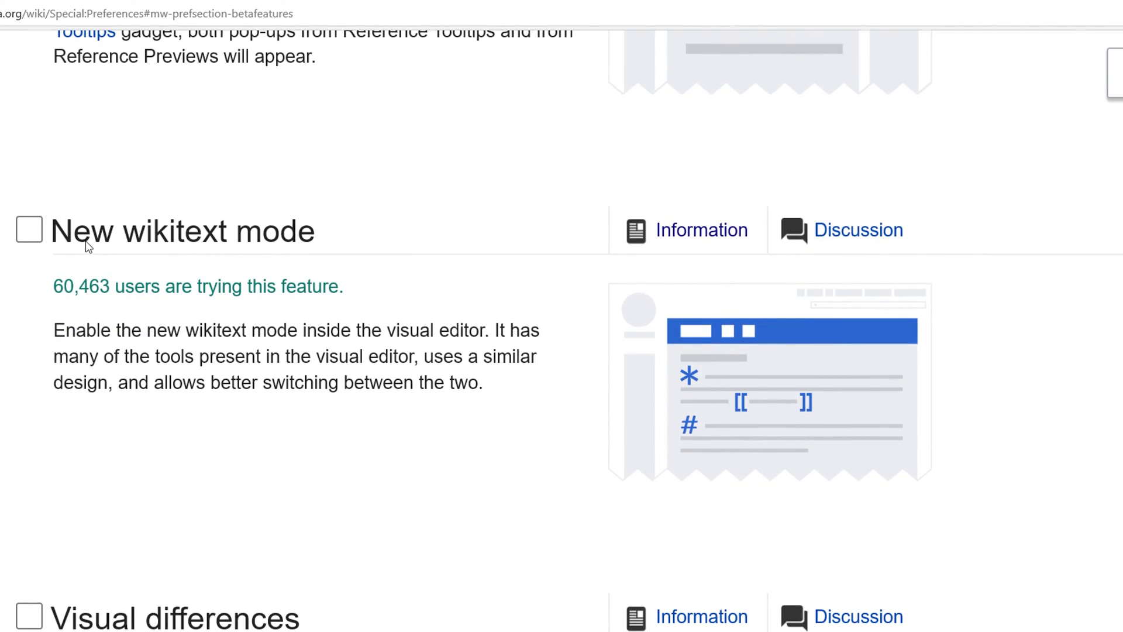
Step: Tick the New wikitext mode beta feature, leaving it enabled after toggling
left_click(29, 229)
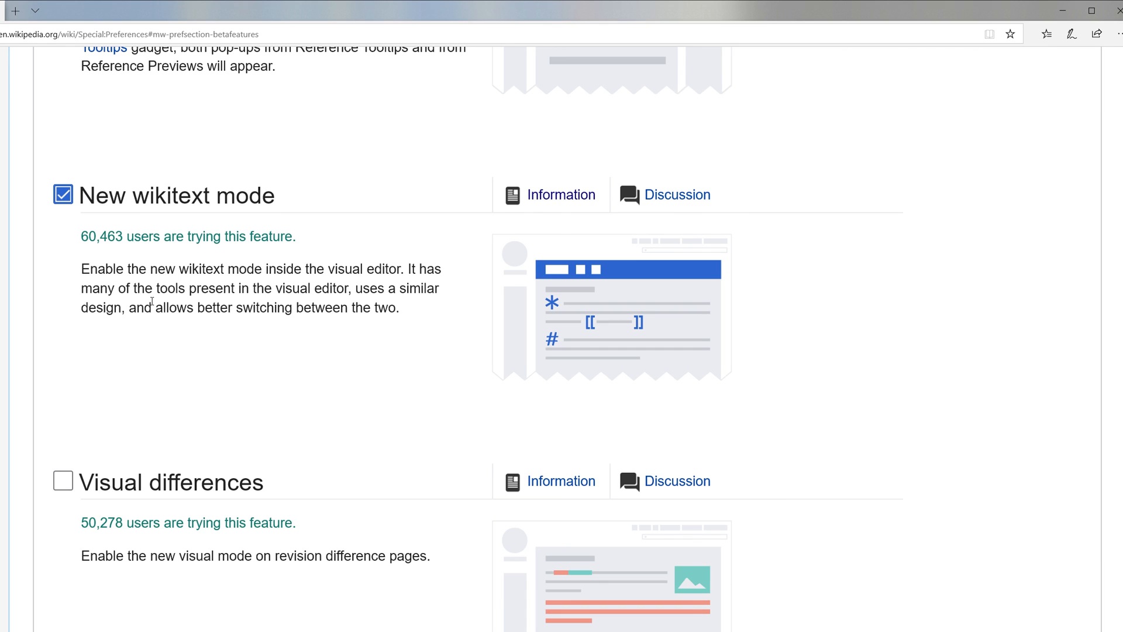
left_click(62, 197)
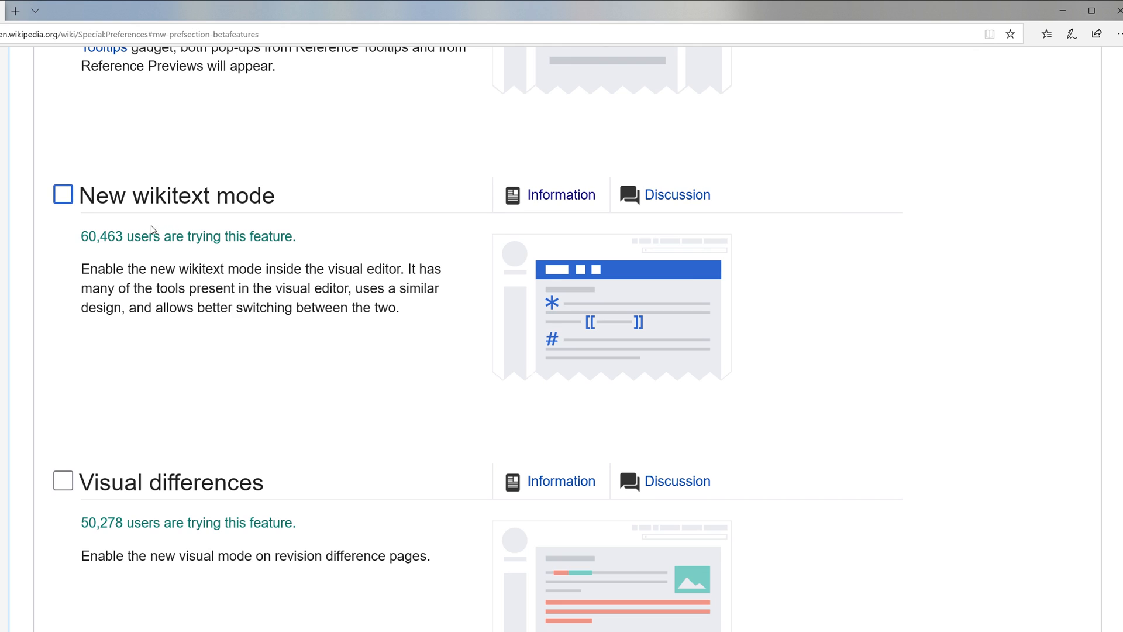
scroll("up", 3)
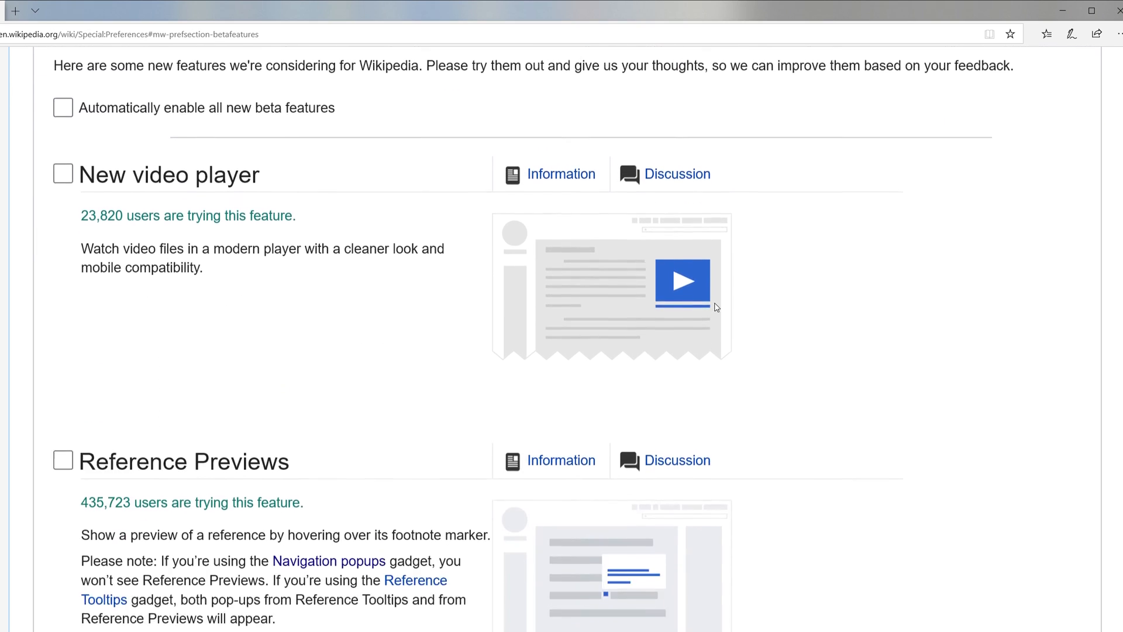
scroll("down", 3)
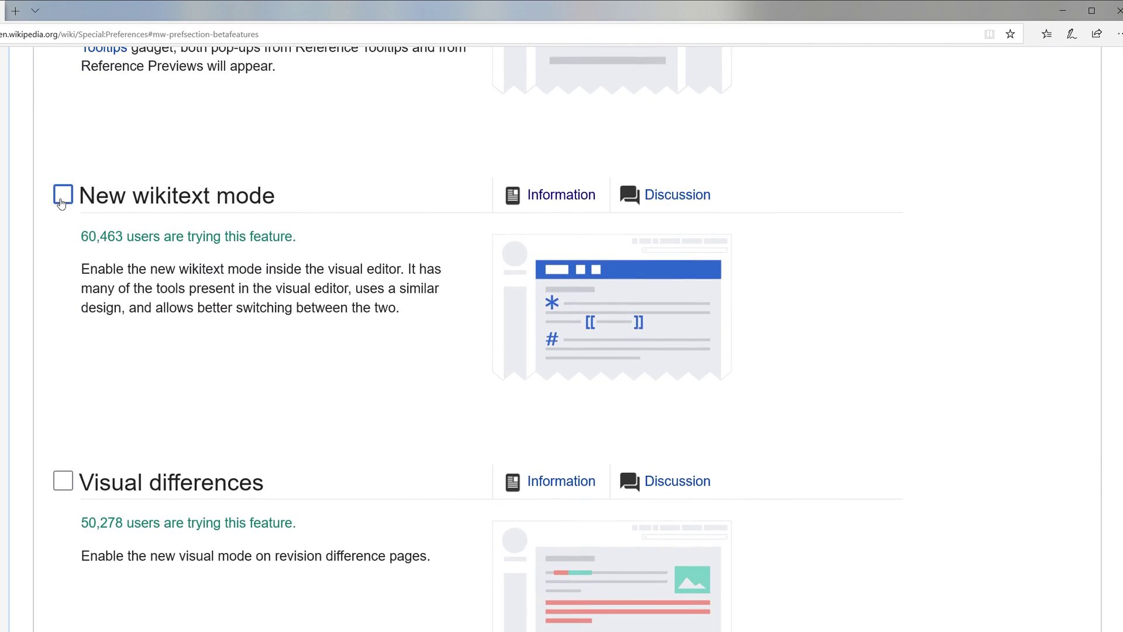
left_click(61, 196)
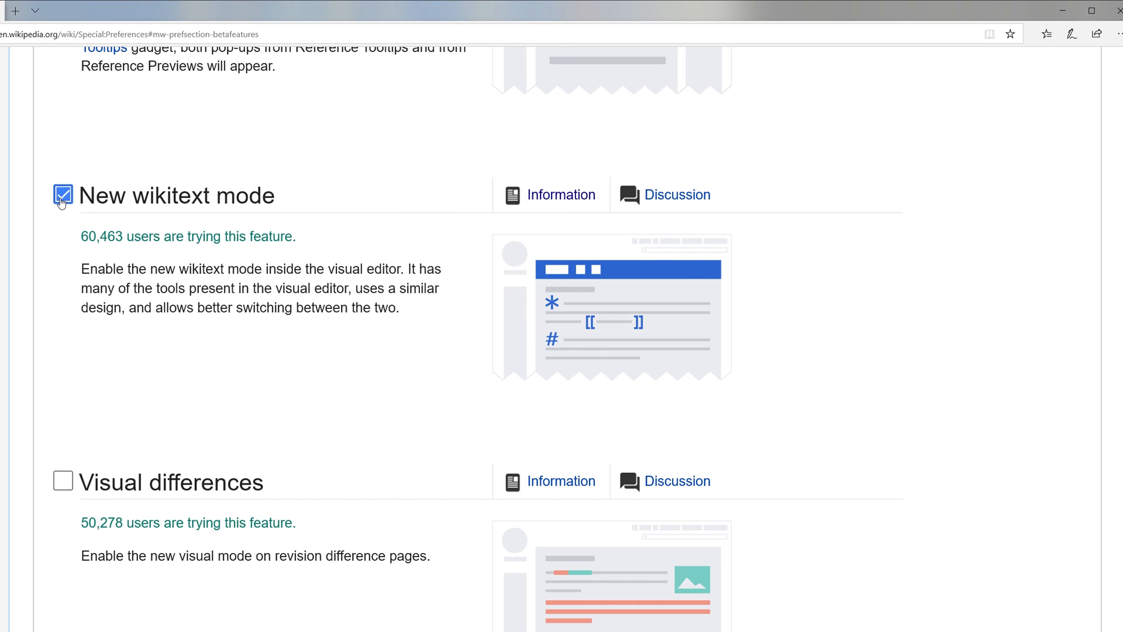